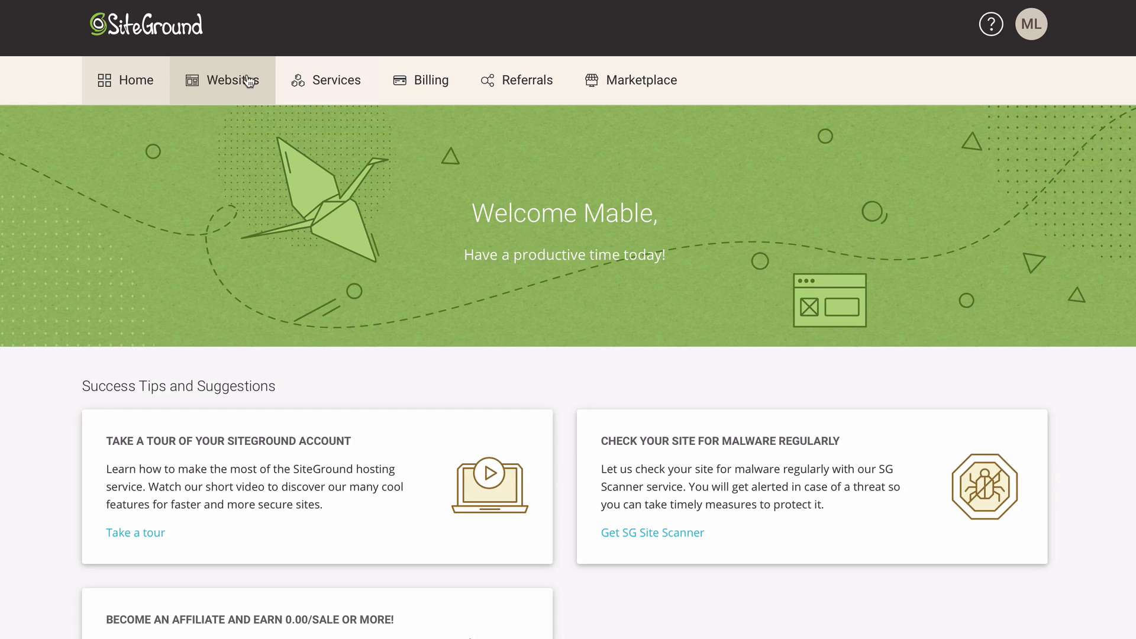
{"action": "left_click", "coordinate": [234, 80]}
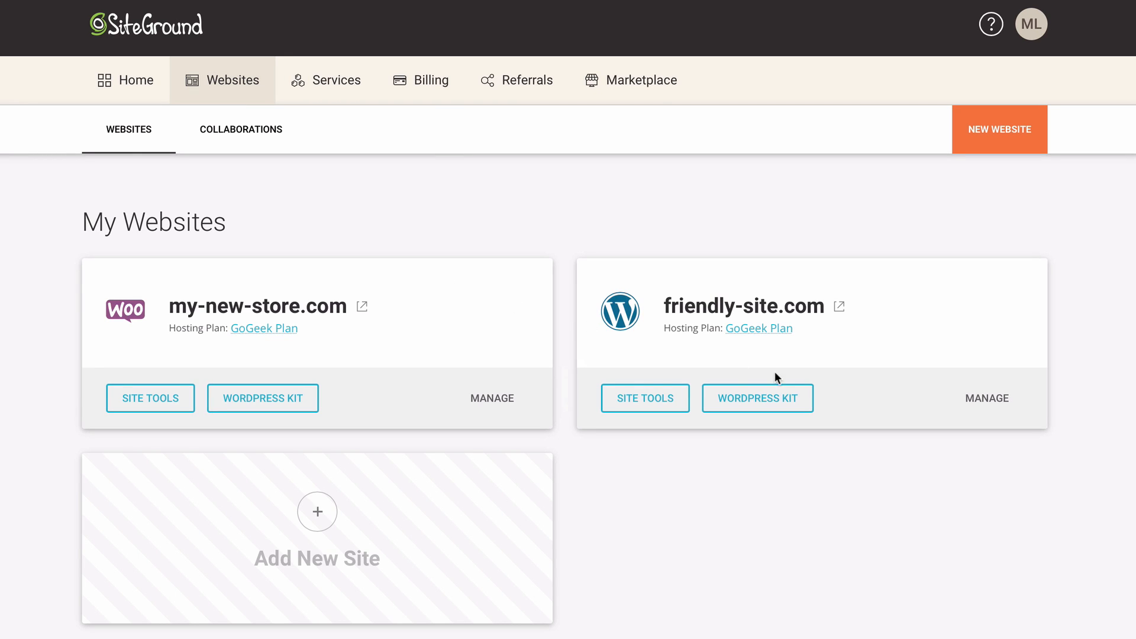
{"action": "left_click", "coordinate": [985, 398]}
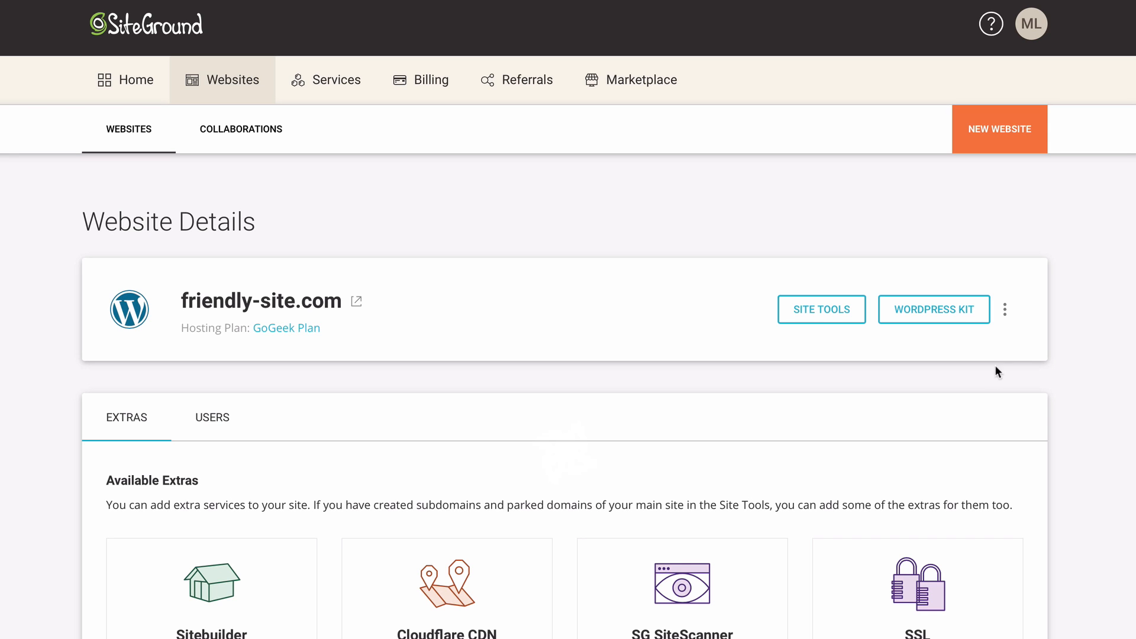
{"action": "left_click", "coordinate": [1005, 309]}
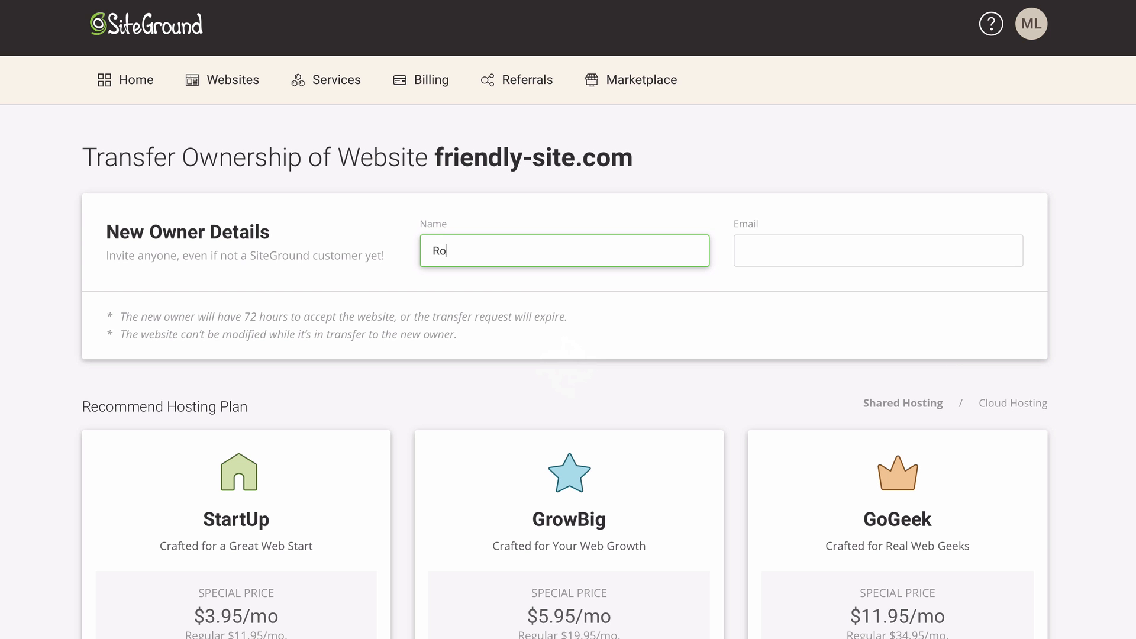
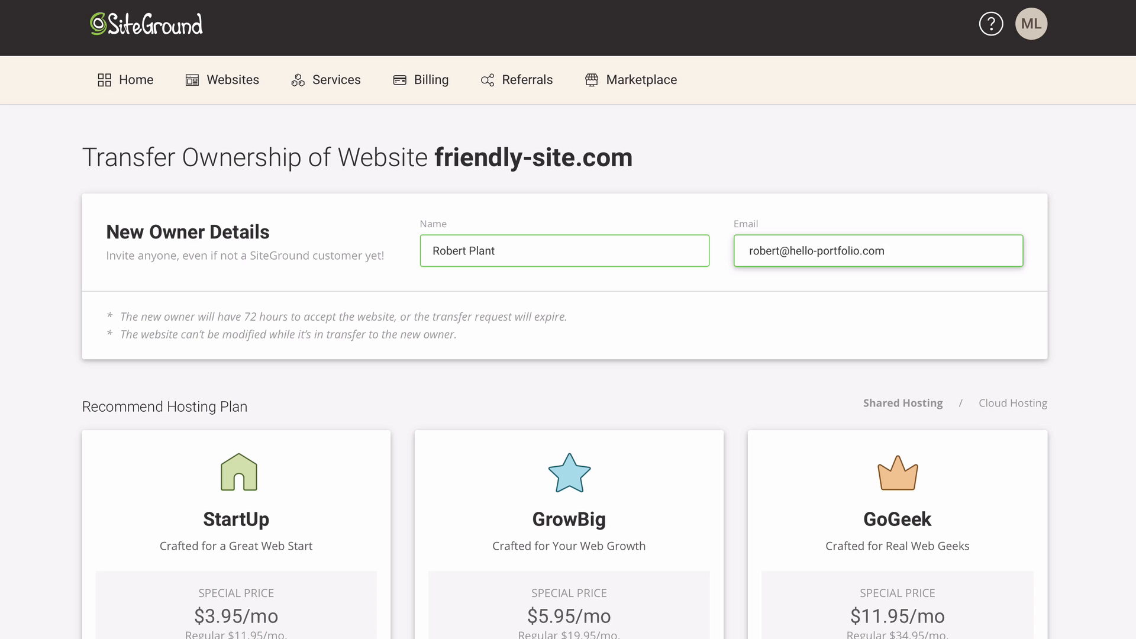
{"action": "scroll", "scroll_direction": "down", "scroll_amount": 3}
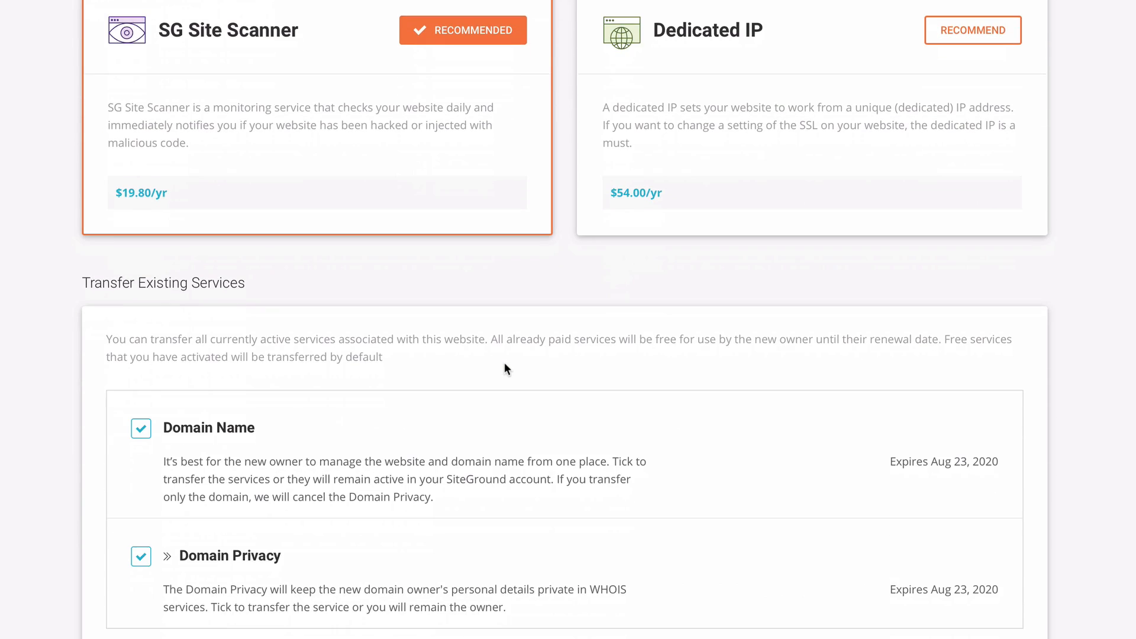
Acknowledge losing ownership, opt to stay as collaborator, and initiate the transfer.
{"action": "scroll", "scroll_direction": "down", "scroll_amount": 3}
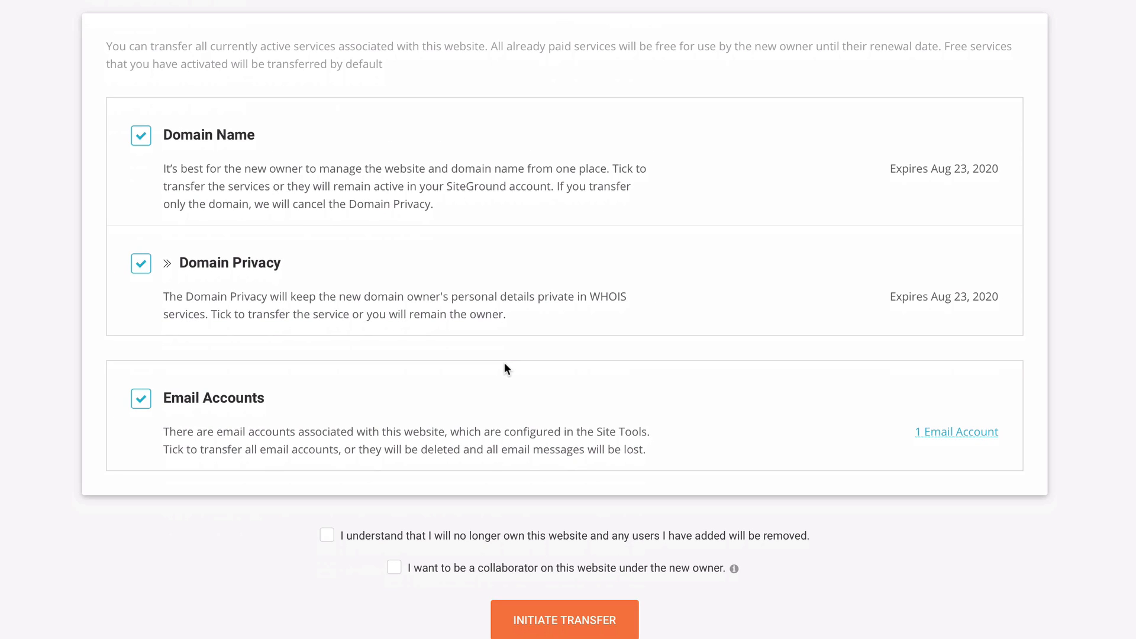
{"action": "scroll", "scroll_direction": "down", "scroll_amount": 3}
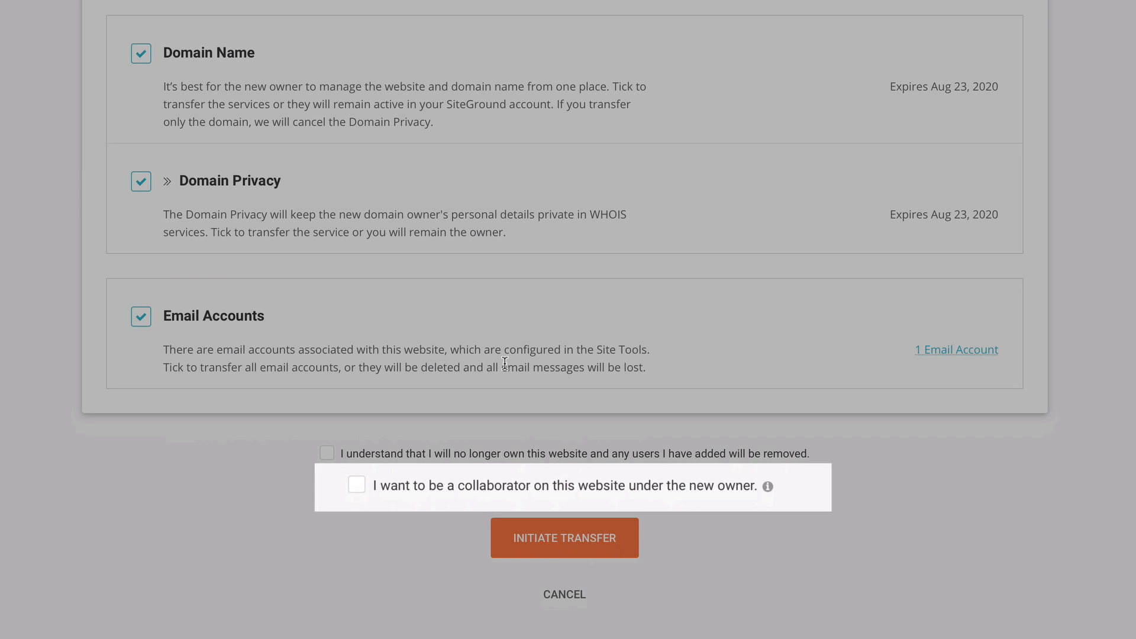
{"action": "left_click", "coordinate": [327, 453]}
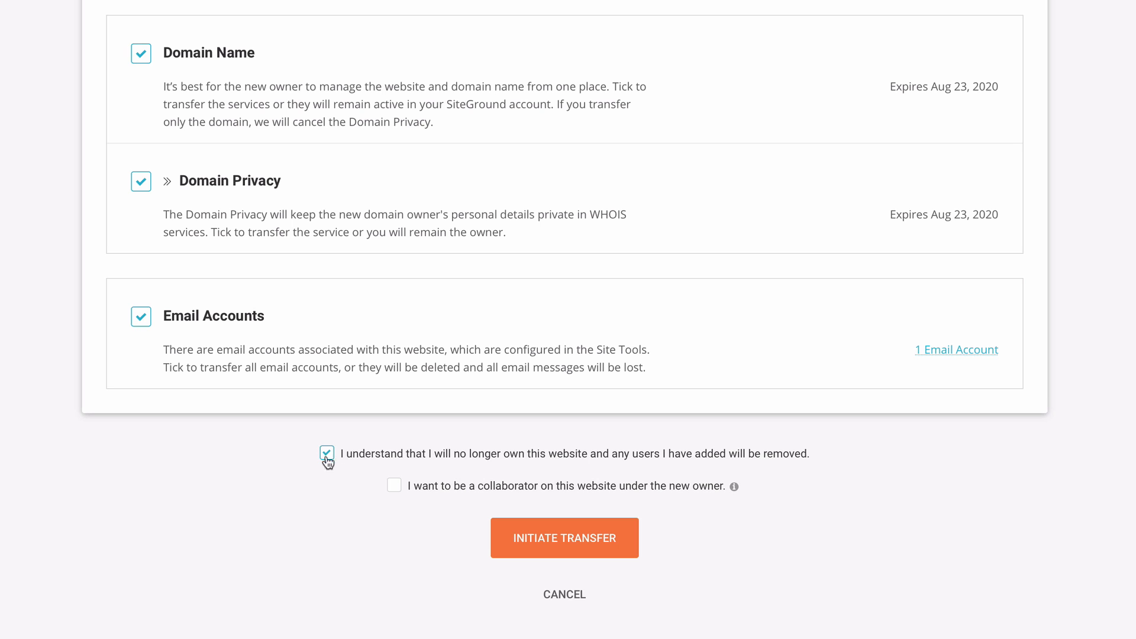
{"action": "left_click", "coordinate": [565, 538]}
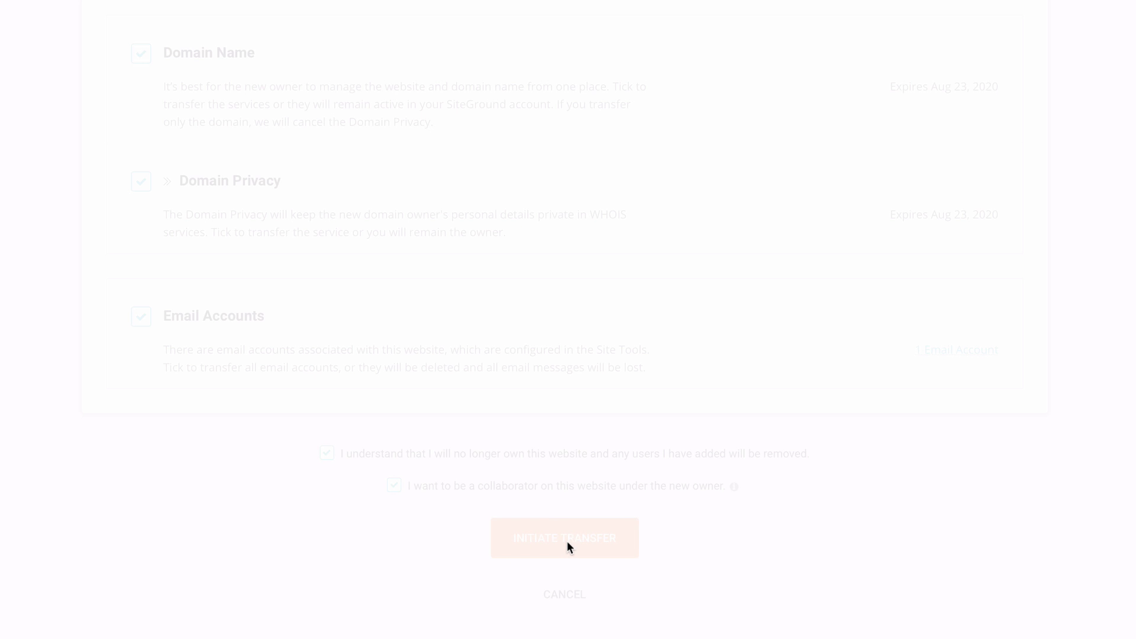
{"action": "left_click", "coordinate": [564, 538]}
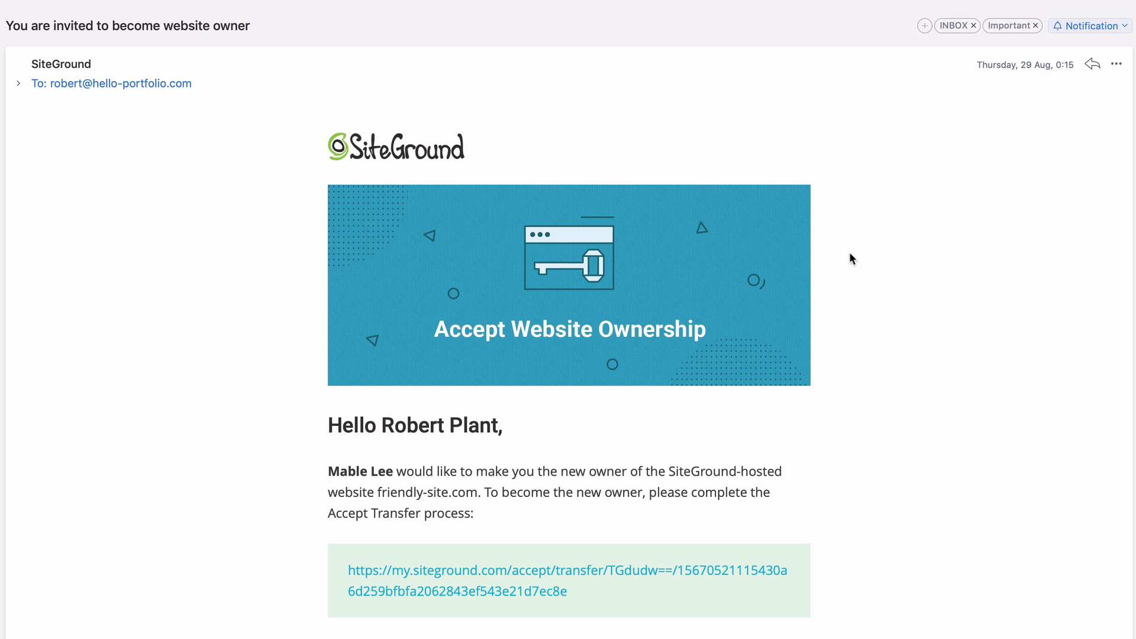
Open the accept-transfer link in the 'You are invited to become website owner' email.
{"action": "scroll", "scroll_direction": "down", "scroll_amount": 3}
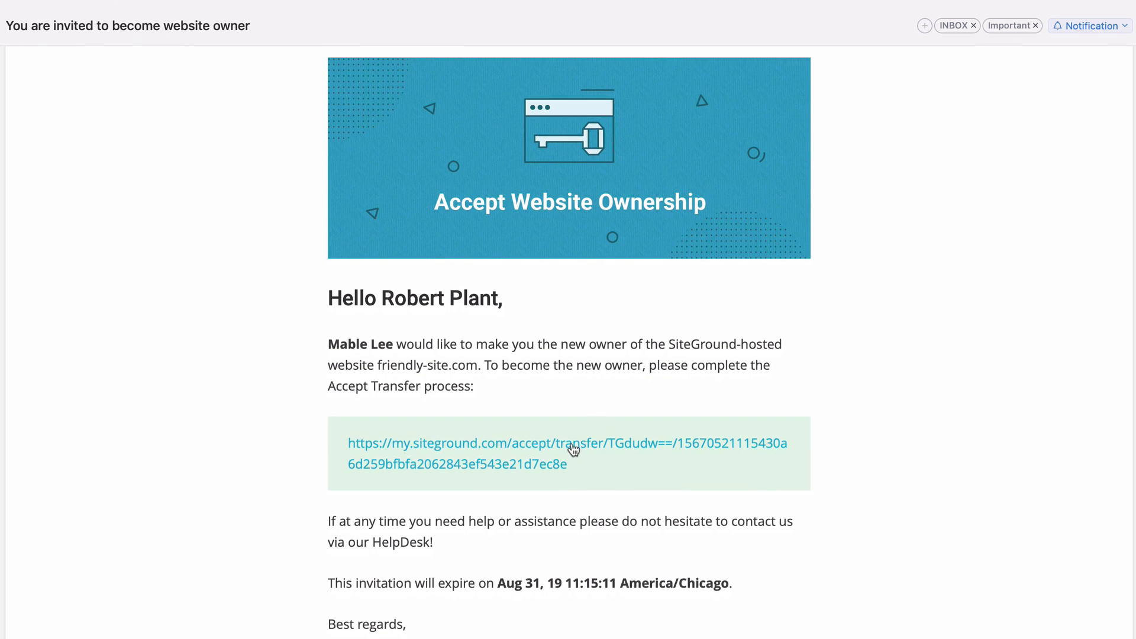
{"action": "left_click", "coordinate": [568, 443]}
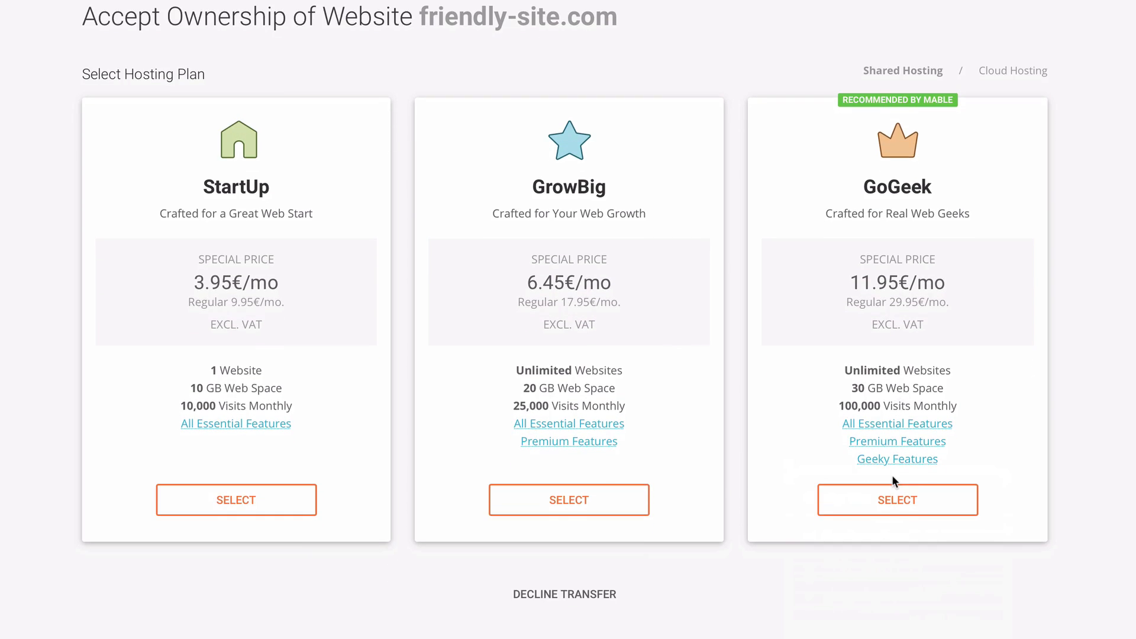
Select the GoGeek plan, review services and payment details, and pay to complete.
{"action": "left_click", "coordinate": [898, 500]}
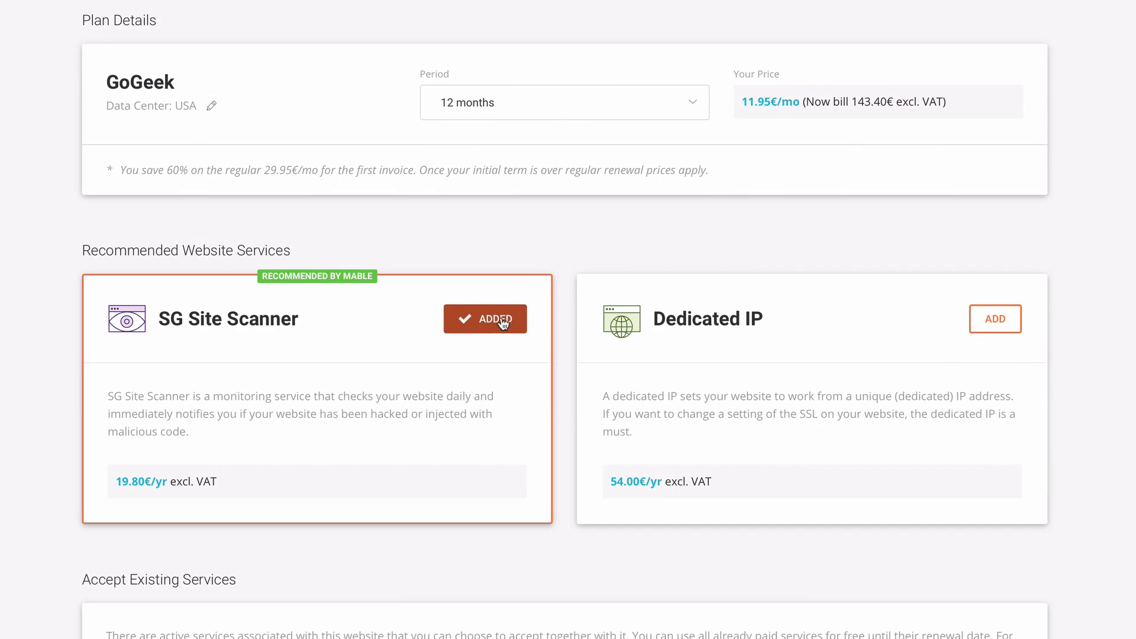
{"action": "scroll", "scroll_direction": "down", "scroll_amount": 3}
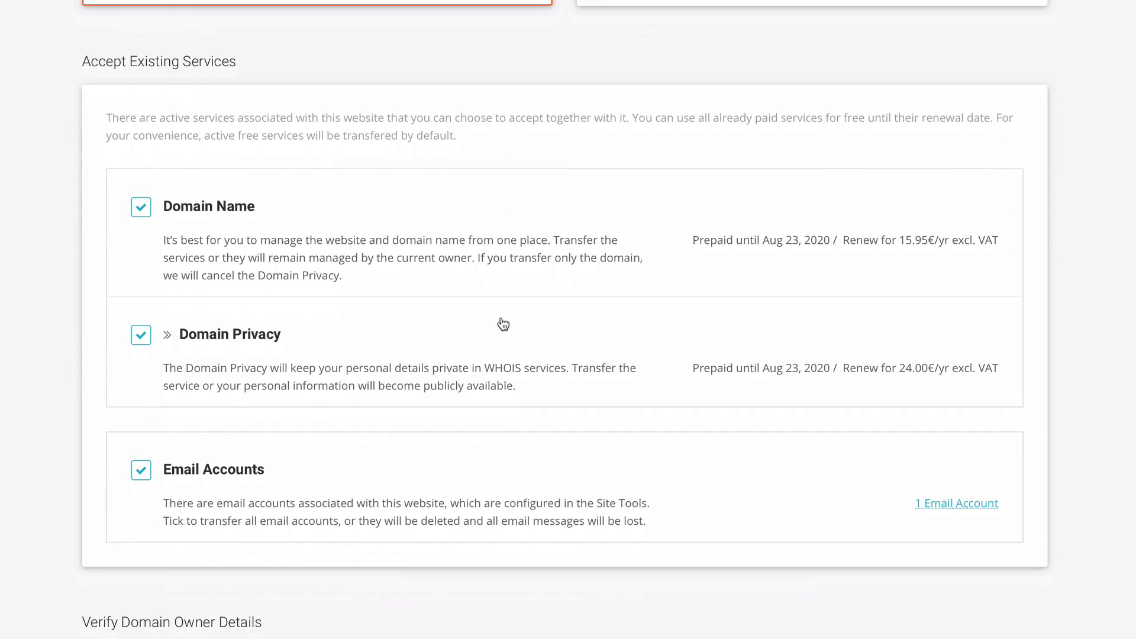
{"action": "scroll", "scroll_direction": "down", "scroll_amount": 3}
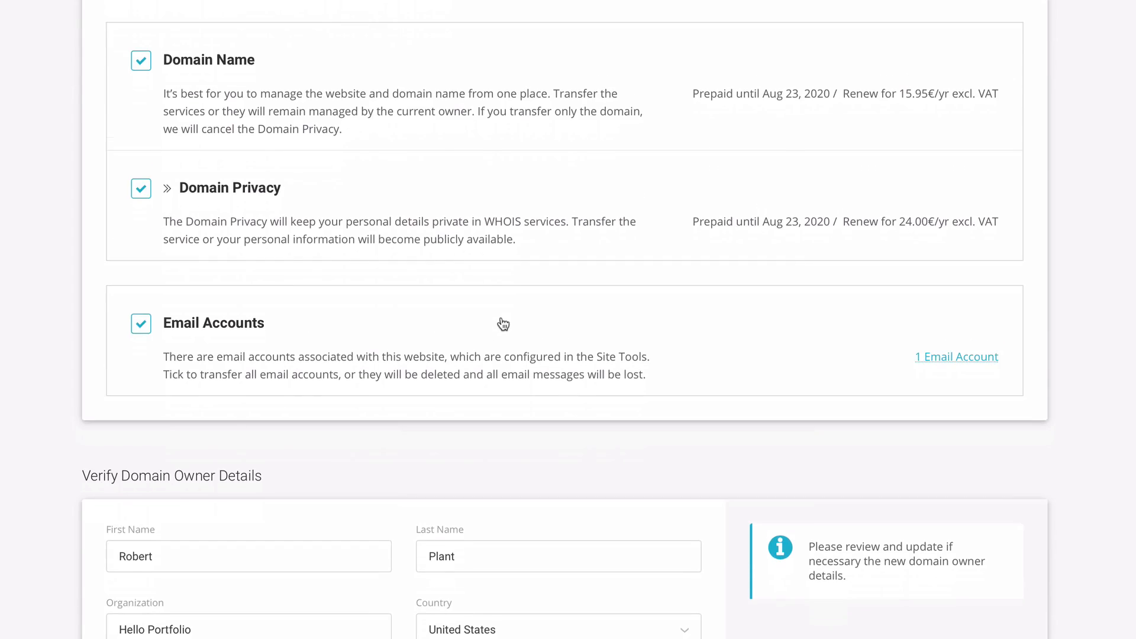
{"action": "scroll", "scroll_direction": "down", "scroll_amount": 3}
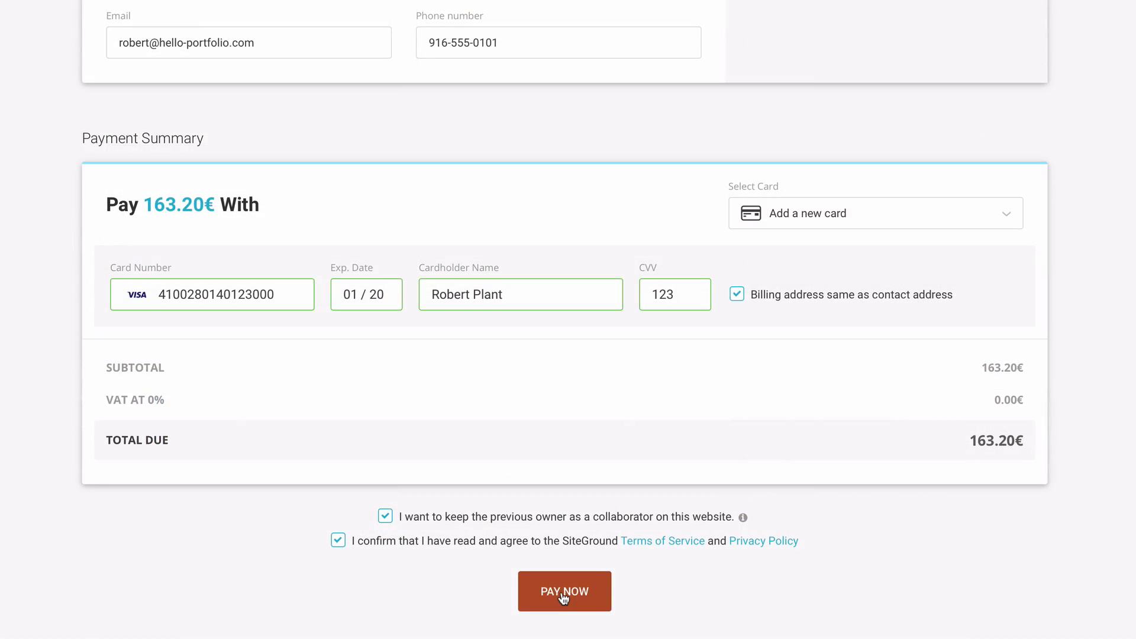
{"action": "left_click", "coordinate": [564, 592]}
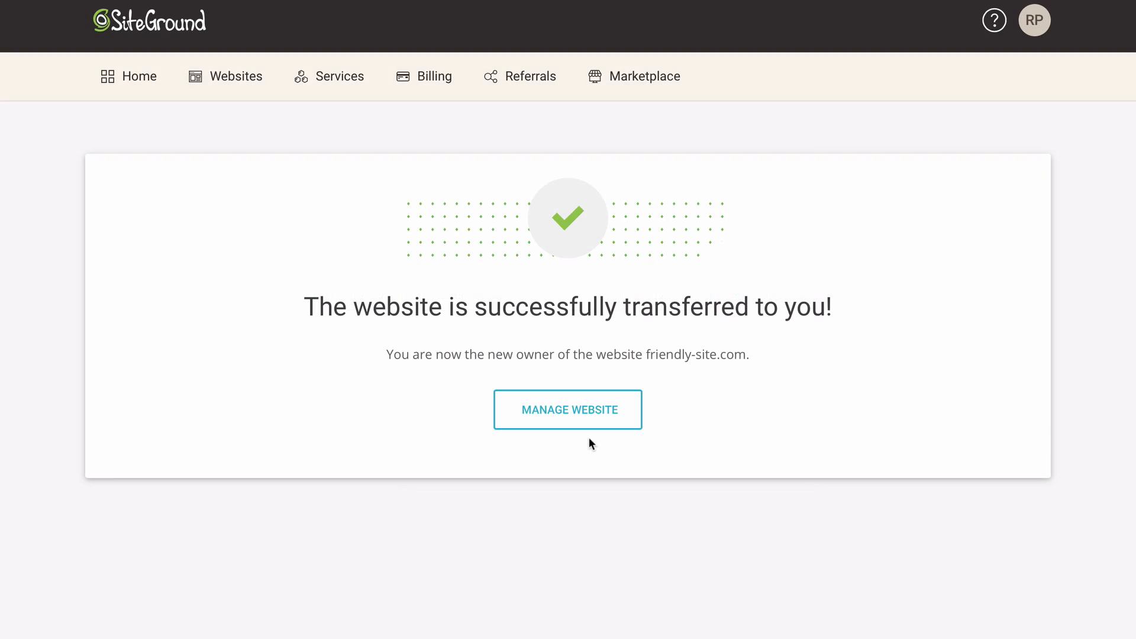
Open the transferred site, then check friendly-site.com under the previous owner's Collaborations.
{"action": "left_click", "coordinate": [567, 409]}
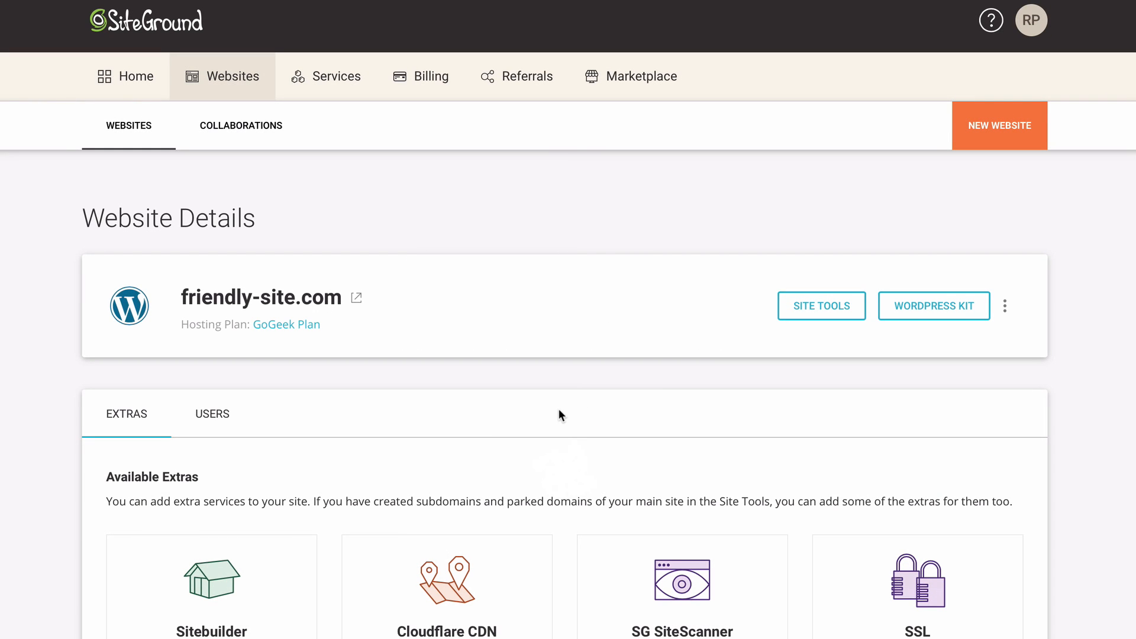
{"action": "left_click", "coordinate": [241, 126]}
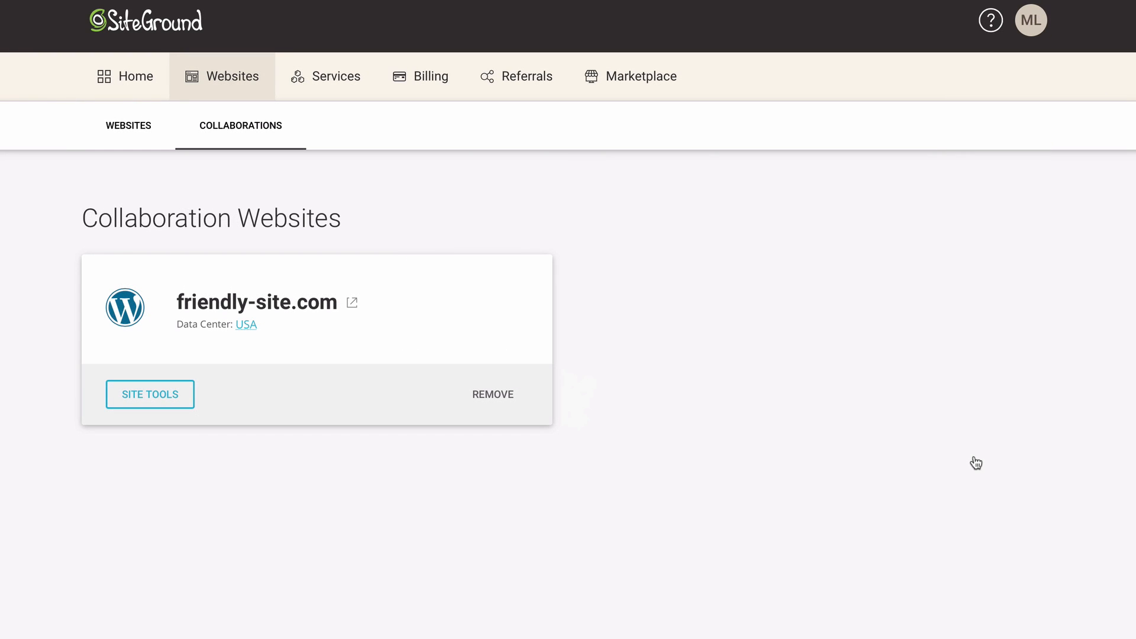